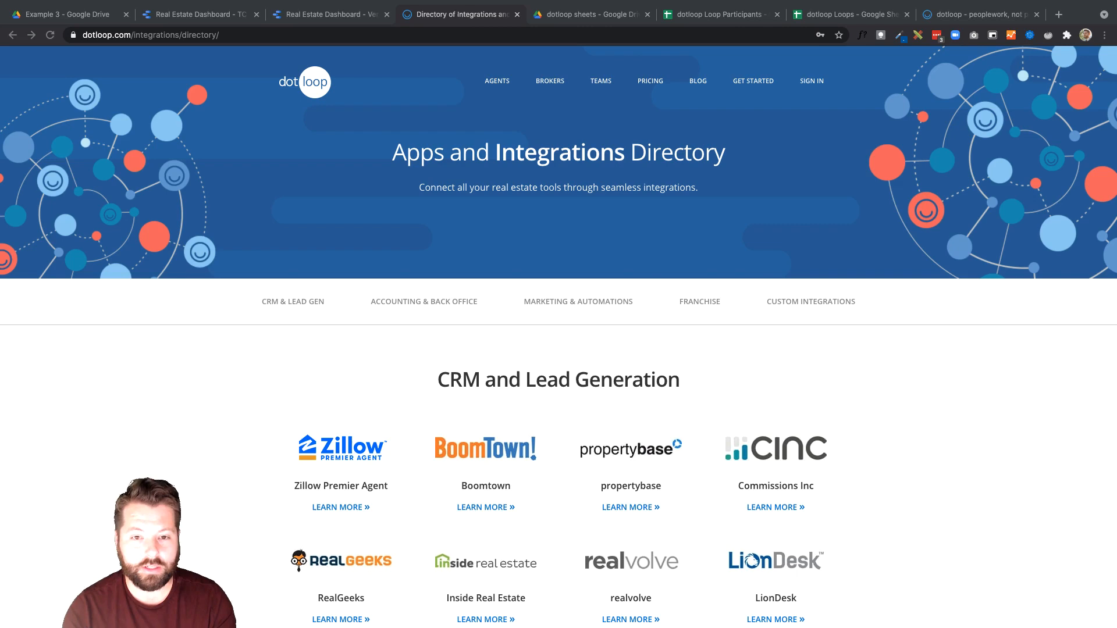
- Scroll down the dotloop Apps and Integrations Directory toward the Apination Google Drive integration
{"action": "scroll", "scroll_direction": "down", "scroll_amount": 3}
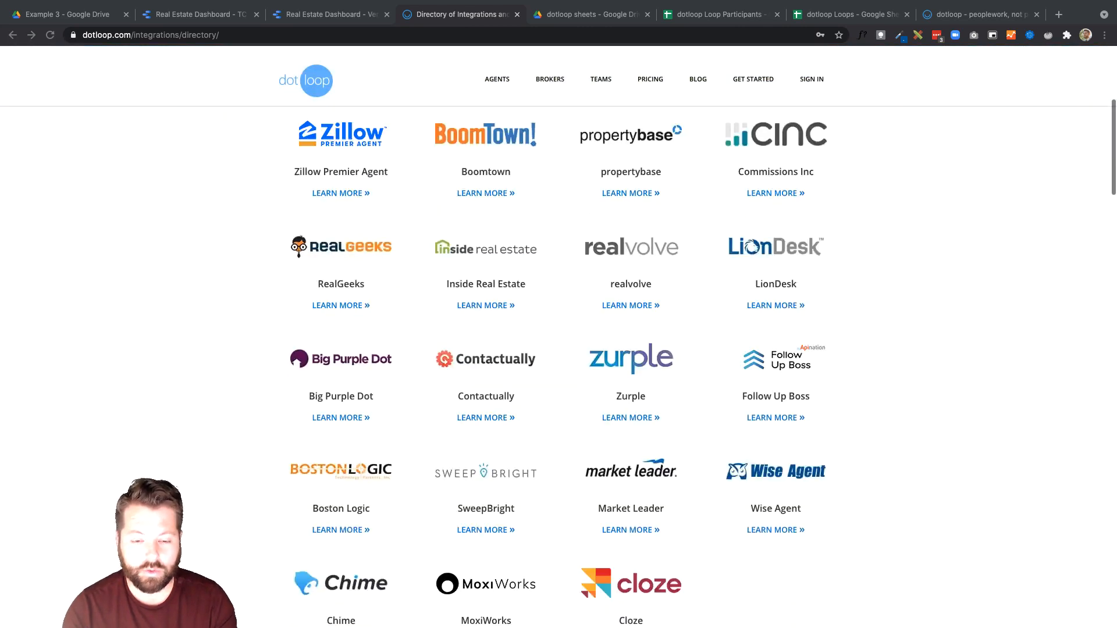
{"action": "scroll", "scroll_direction": "down", "scroll_amount": 3}
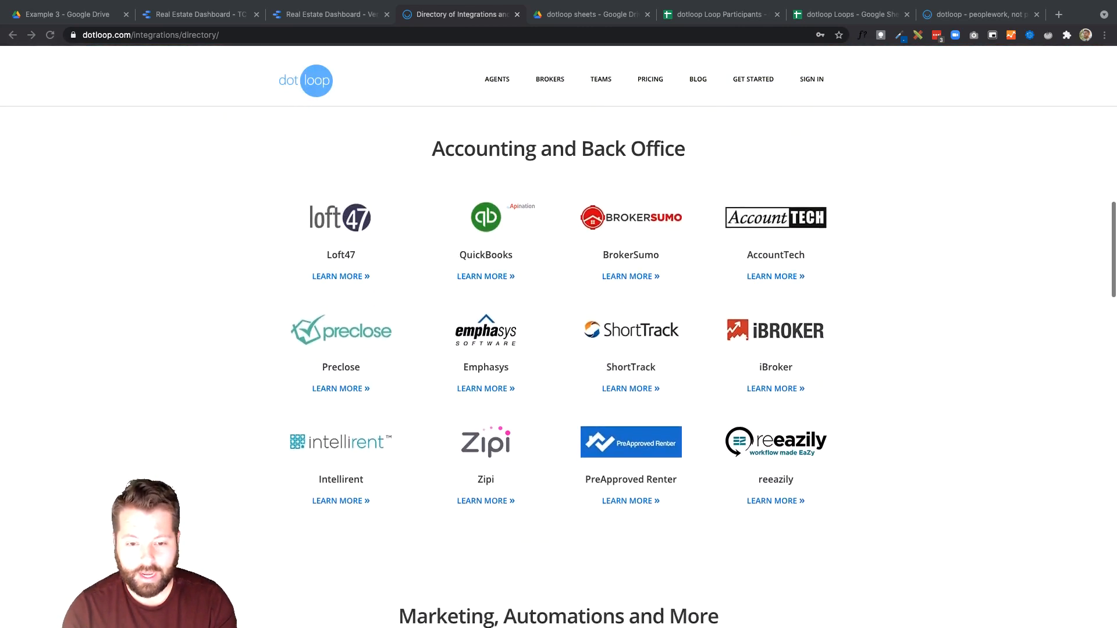
{"action": "scroll", "scroll_direction": "down", "scroll_amount": 3}
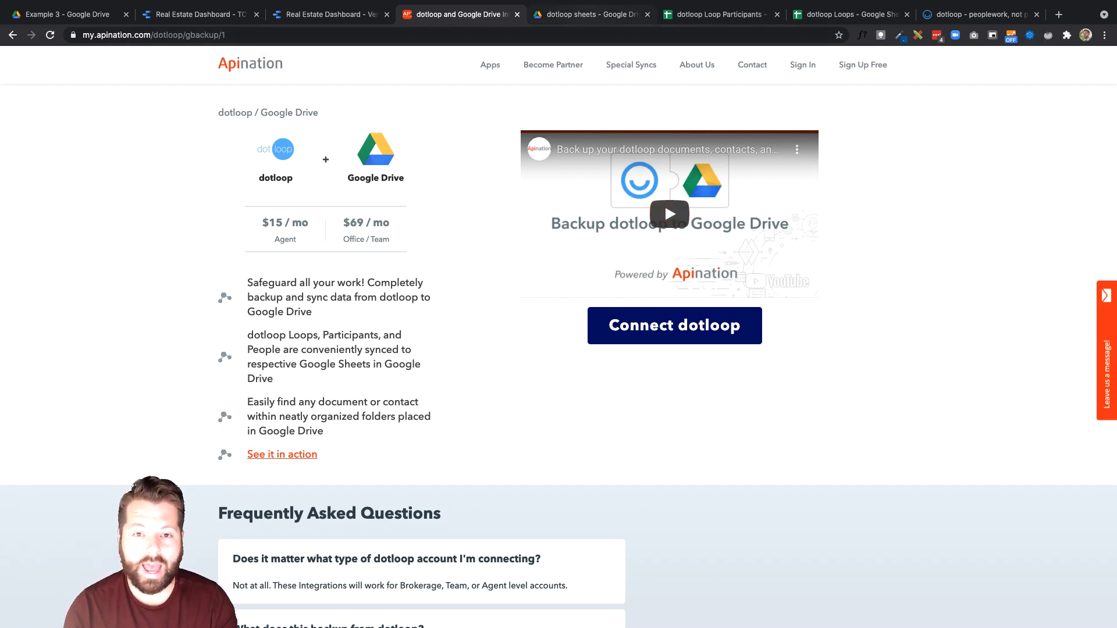
- Switch to the synced dotloop Loops Google Sheet showing loop names, URLs, statuses and roles
{"action": "left_click", "coordinate": [591, 14]}
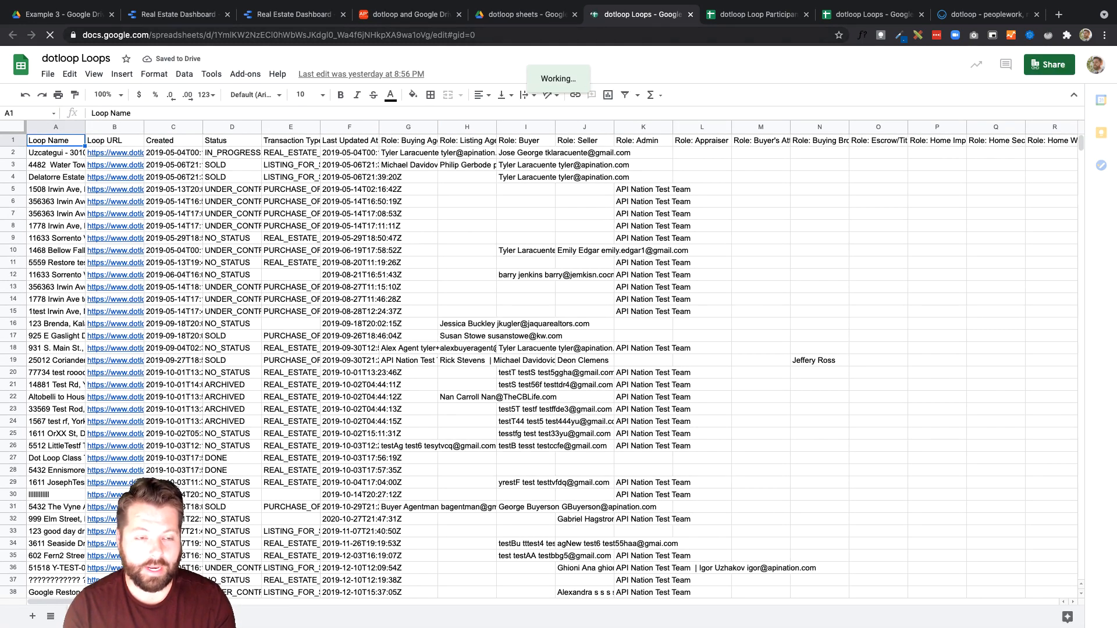
- Copy the dotloop Loops spreadsheet URL and return to the Real Estate Dashboard - Ver 1 report
{"action": "left_click", "coordinate": [285, 34]}
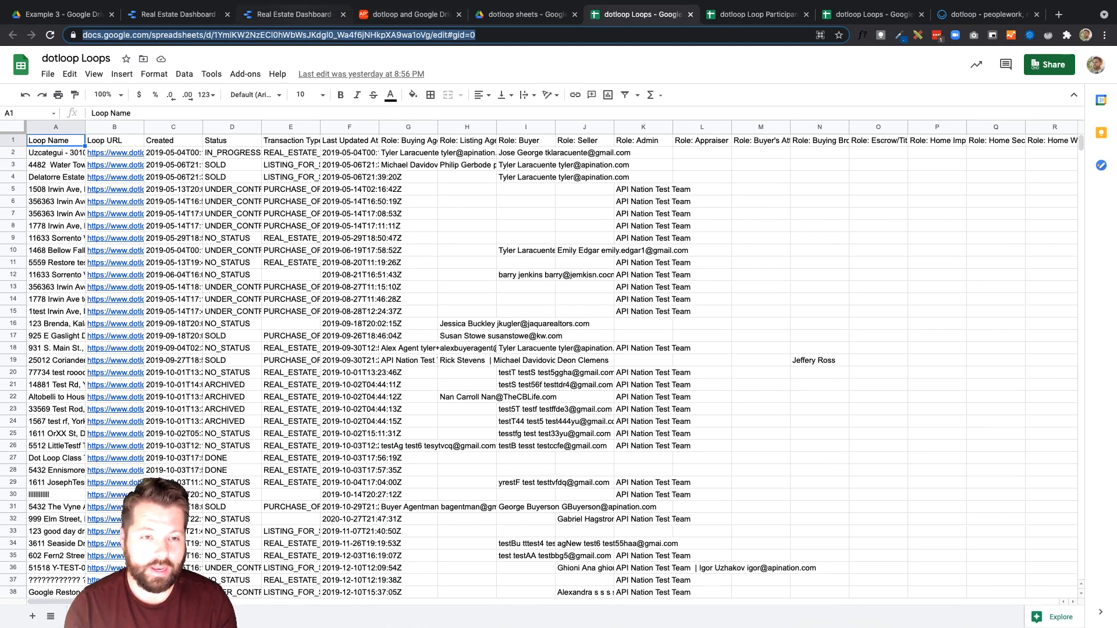
{"action": "left_click", "coordinate": [292, 14]}
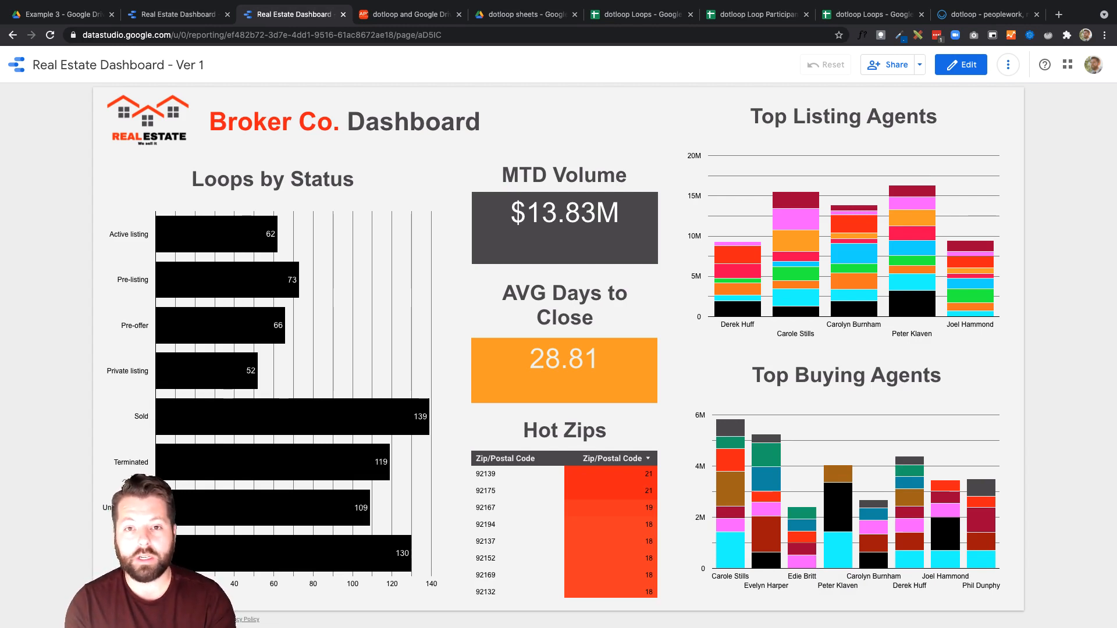
{"action": "mouse_move", "coordinate": [1008, 64]}
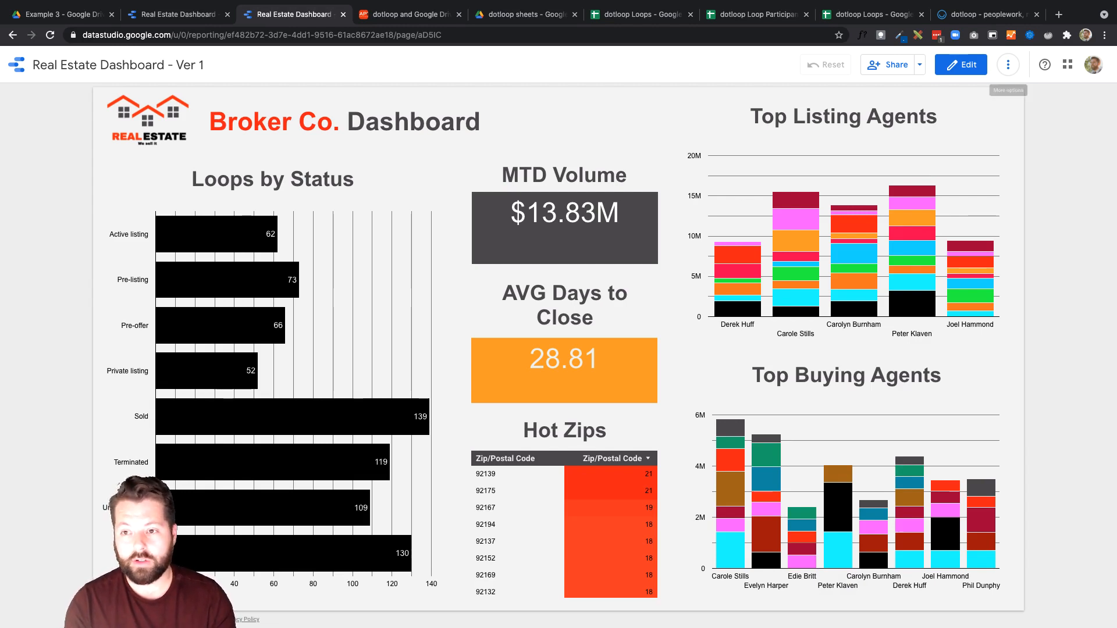
- Make a copy of the Real Estate Dashboard via More actions, heading toward a new data source
{"action": "left_click", "coordinate": [1008, 64]}
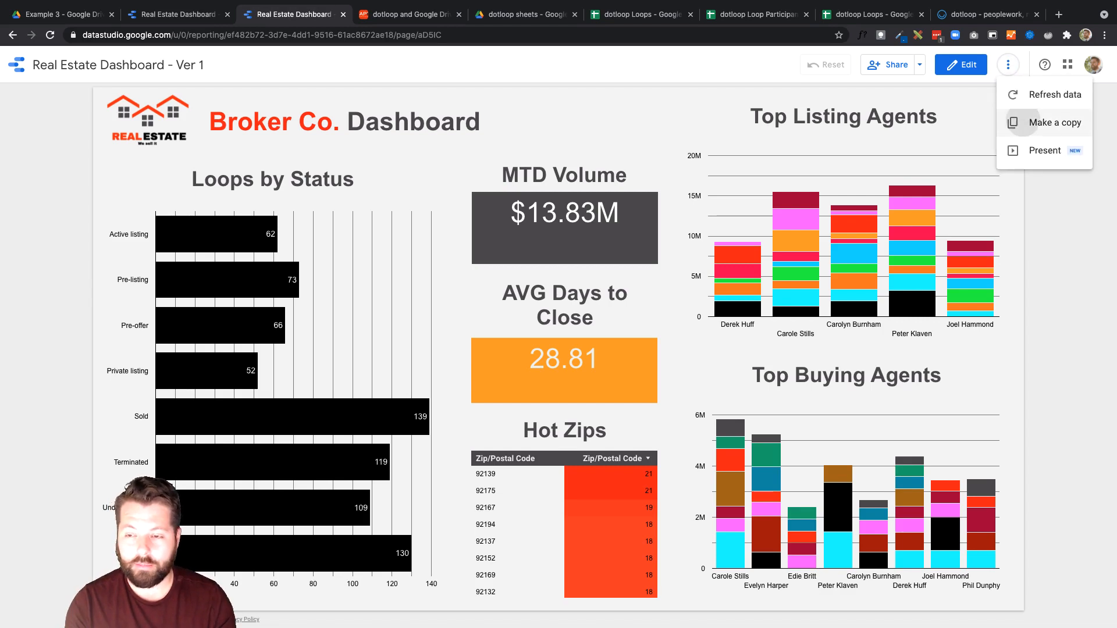
{"action": "left_click", "coordinate": [1054, 122]}
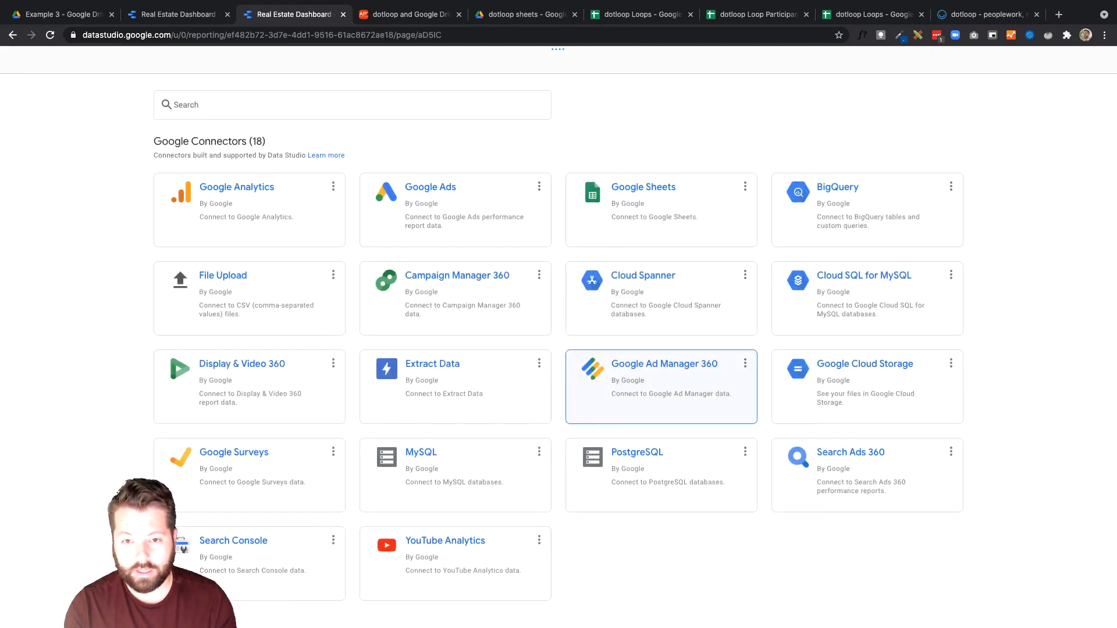
- Connect Sheet1 of the dotloop Loops spreadsheet by URL through the Google Sheets connector
{"action": "left_click", "coordinate": [642, 186]}
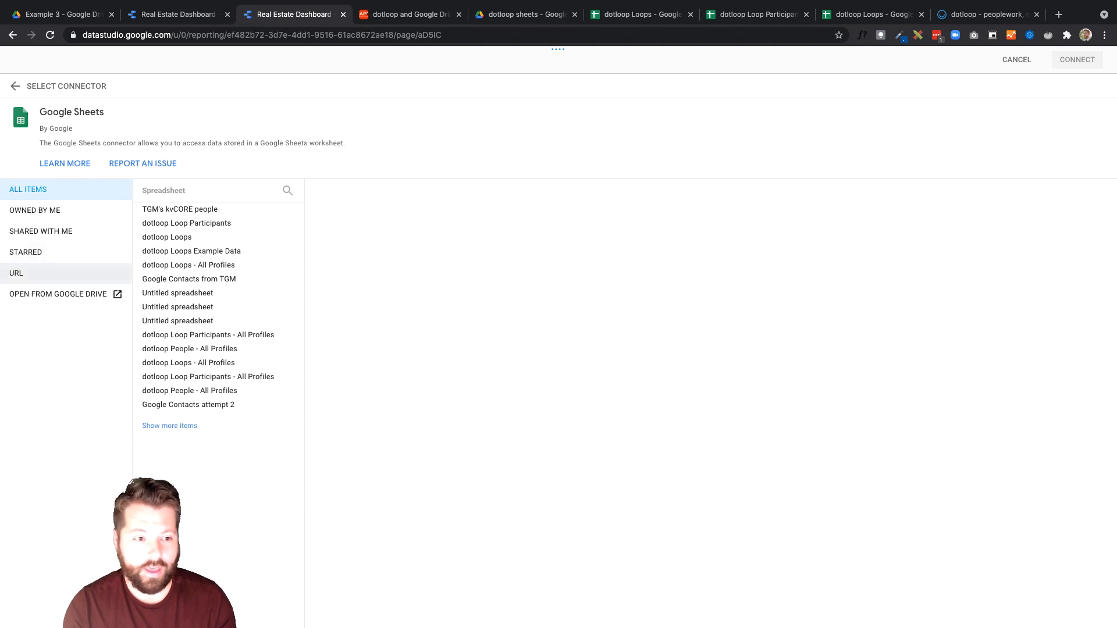
{"action": "left_click", "coordinate": [15, 272]}
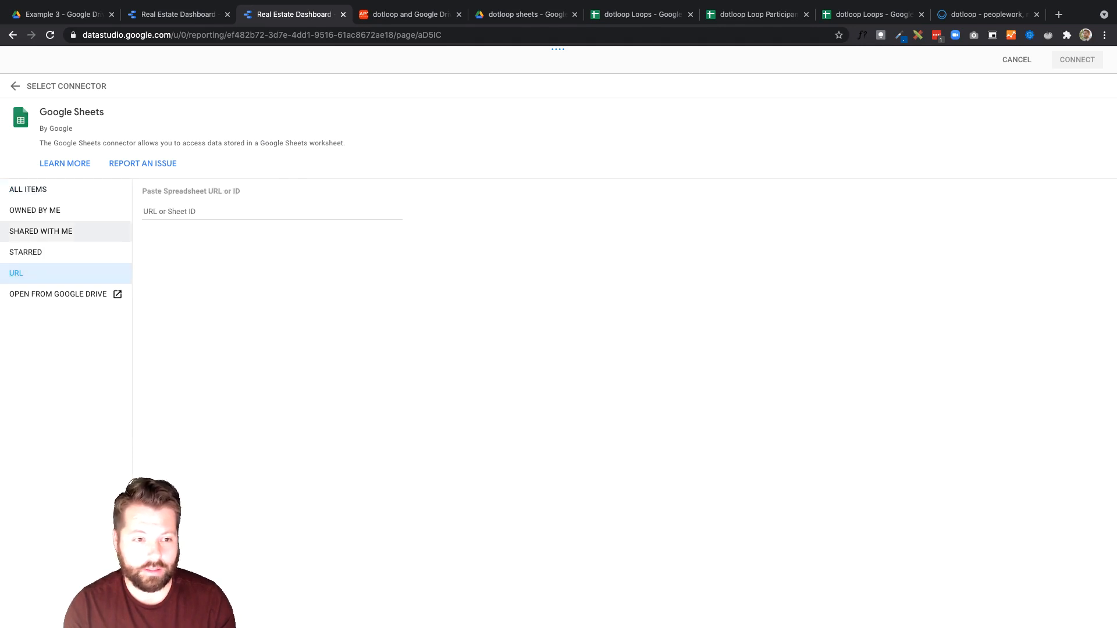
{"action": "left_click", "coordinate": [272, 211]}
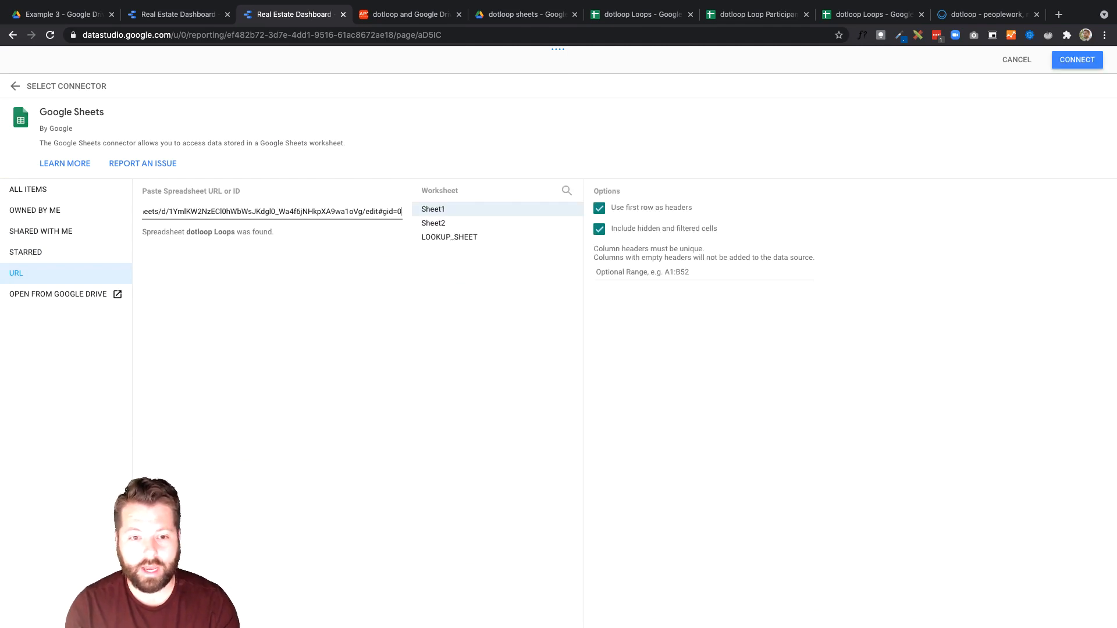
{"action": "left_click", "coordinate": [1076, 60]}
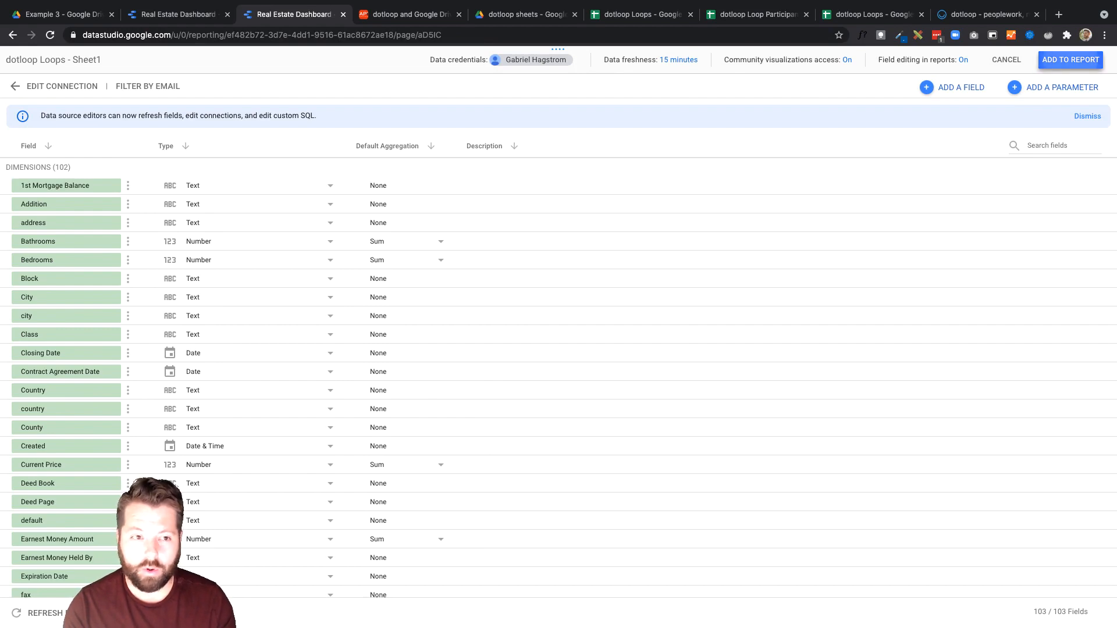
- Add dotloop Loops - Sheet1 to the report and create the copied Real Estate Dashboard
{"action": "left_click", "coordinate": [1070, 60]}
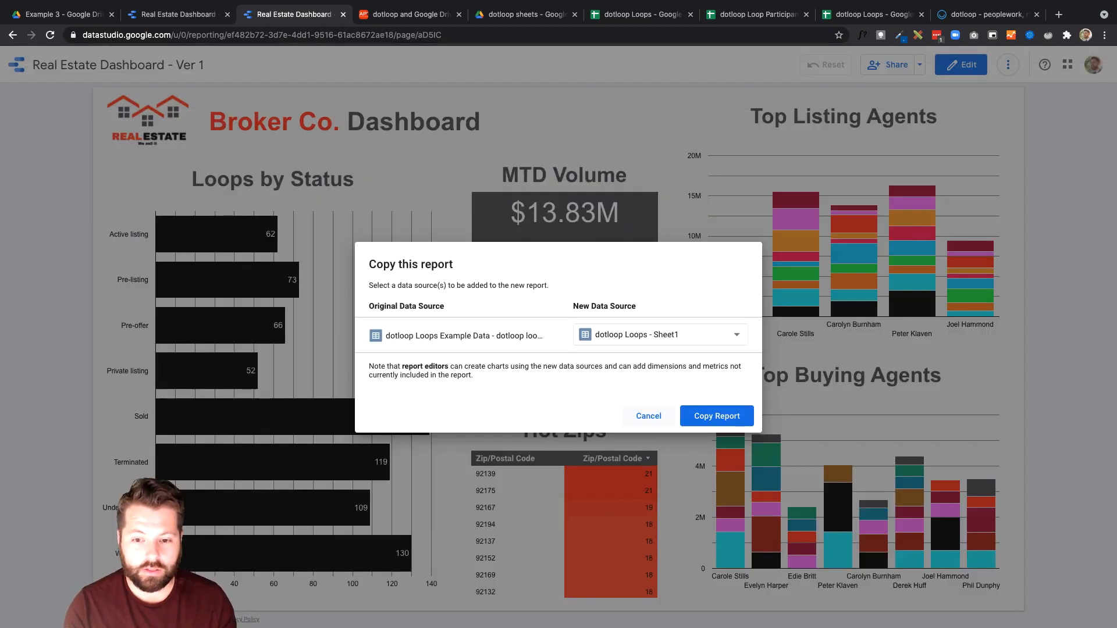
{"action": "left_click", "coordinate": [715, 415]}
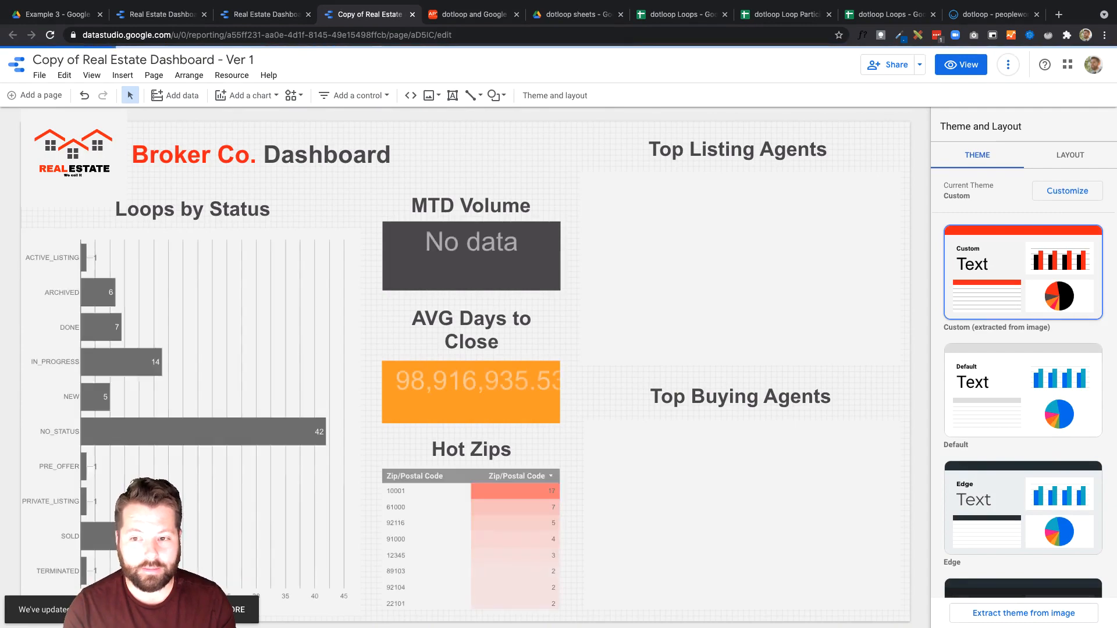